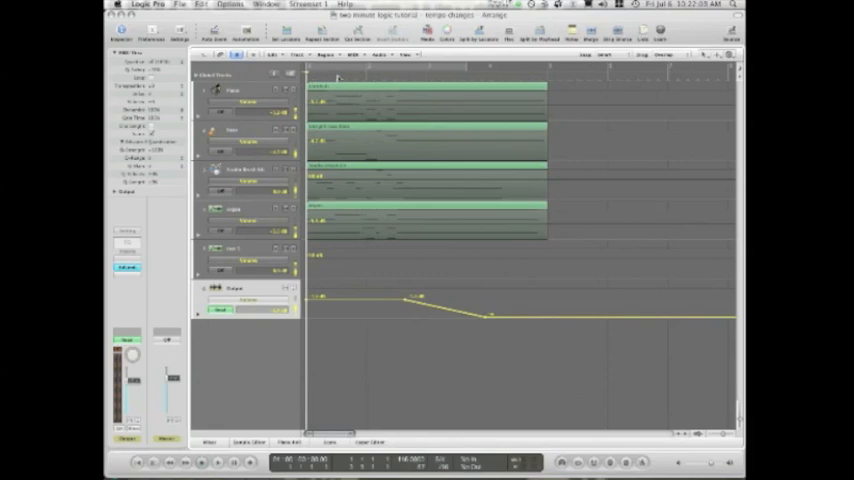
pyautogui.moveTo(405, 82)
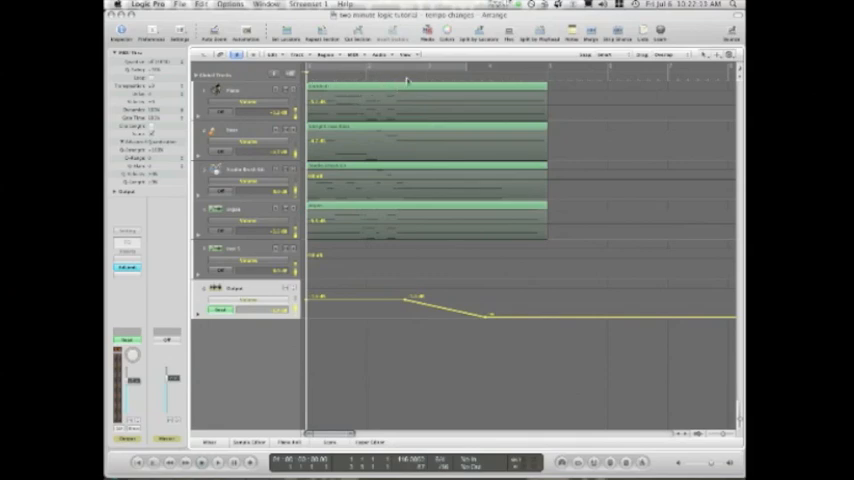
pyautogui.moveTo(280, 60)
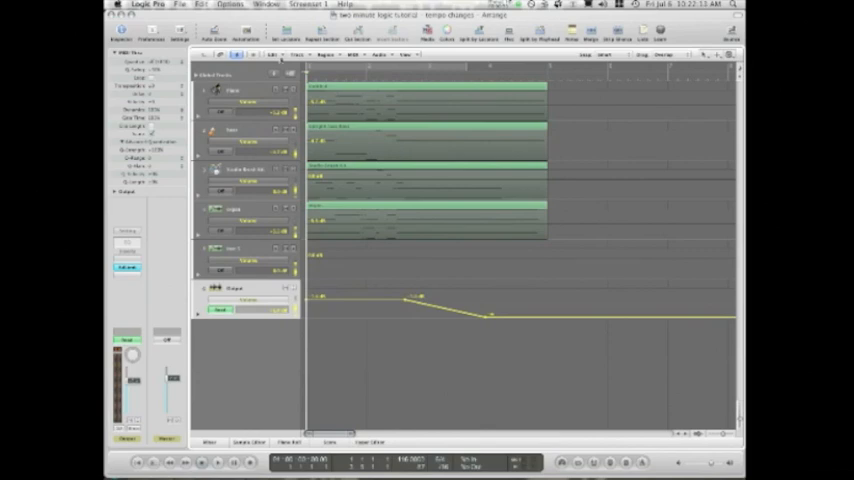
# Browse the Edit menu to reach the Options > Tempo submenu.
pyautogui.click(203, 6)
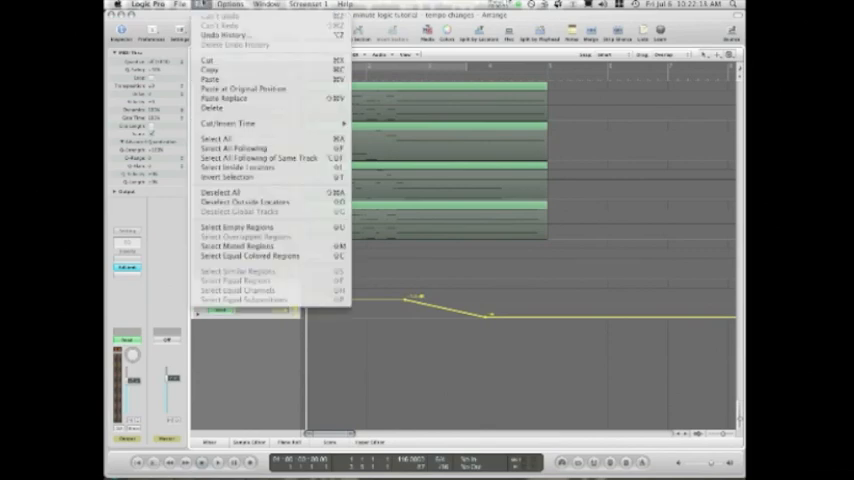
pyautogui.click(230, 5)
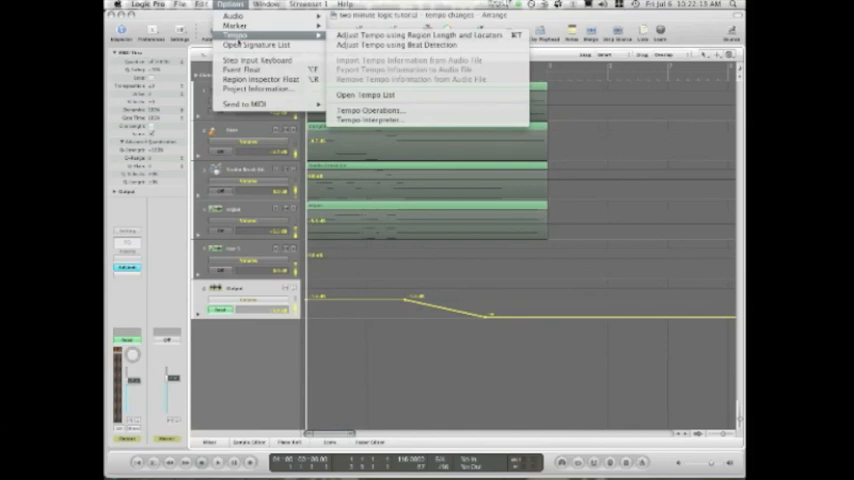
pyautogui.moveTo(365, 93)
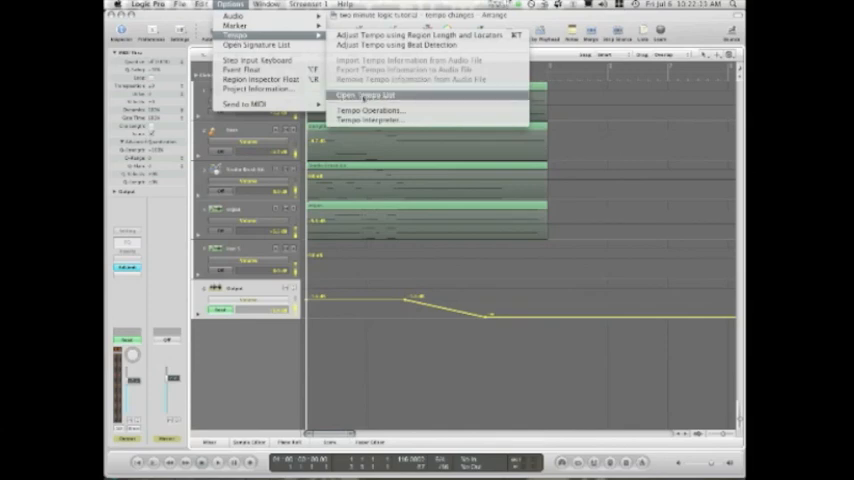
pyautogui.click(368, 94)
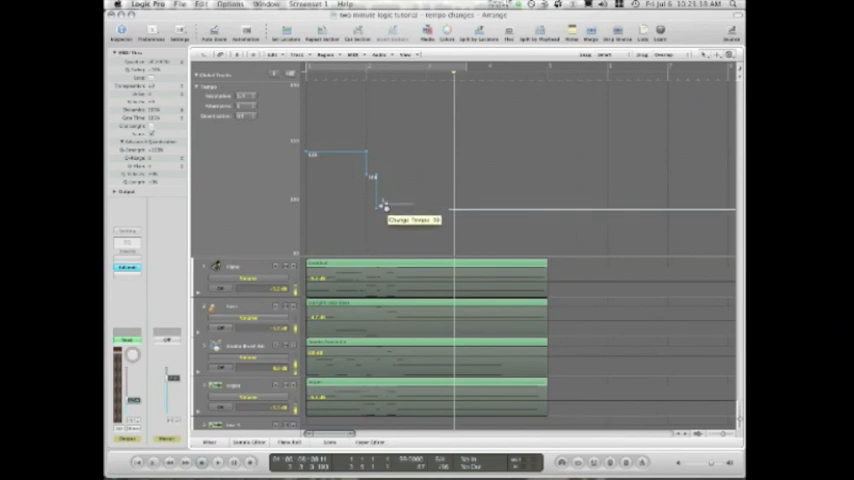
# Drag the final tempo step node lower to slow the third descending stage.
pyautogui.moveTo(385, 205); pyautogui.dragTo(387, 218)
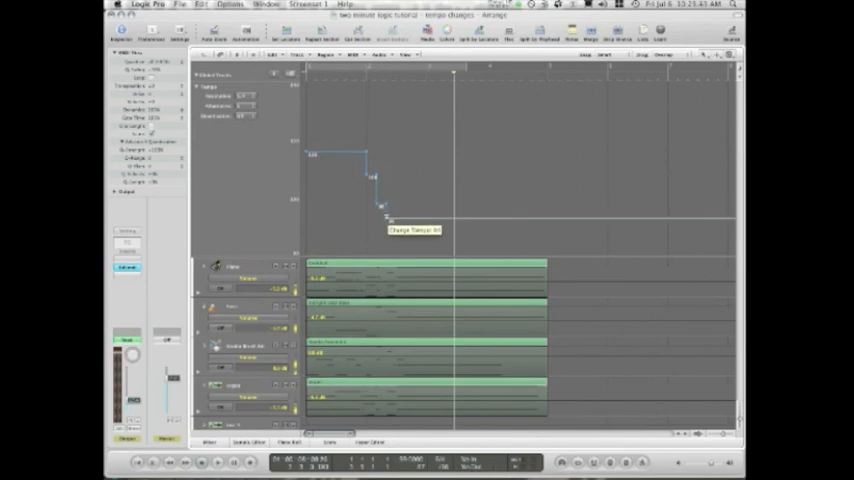